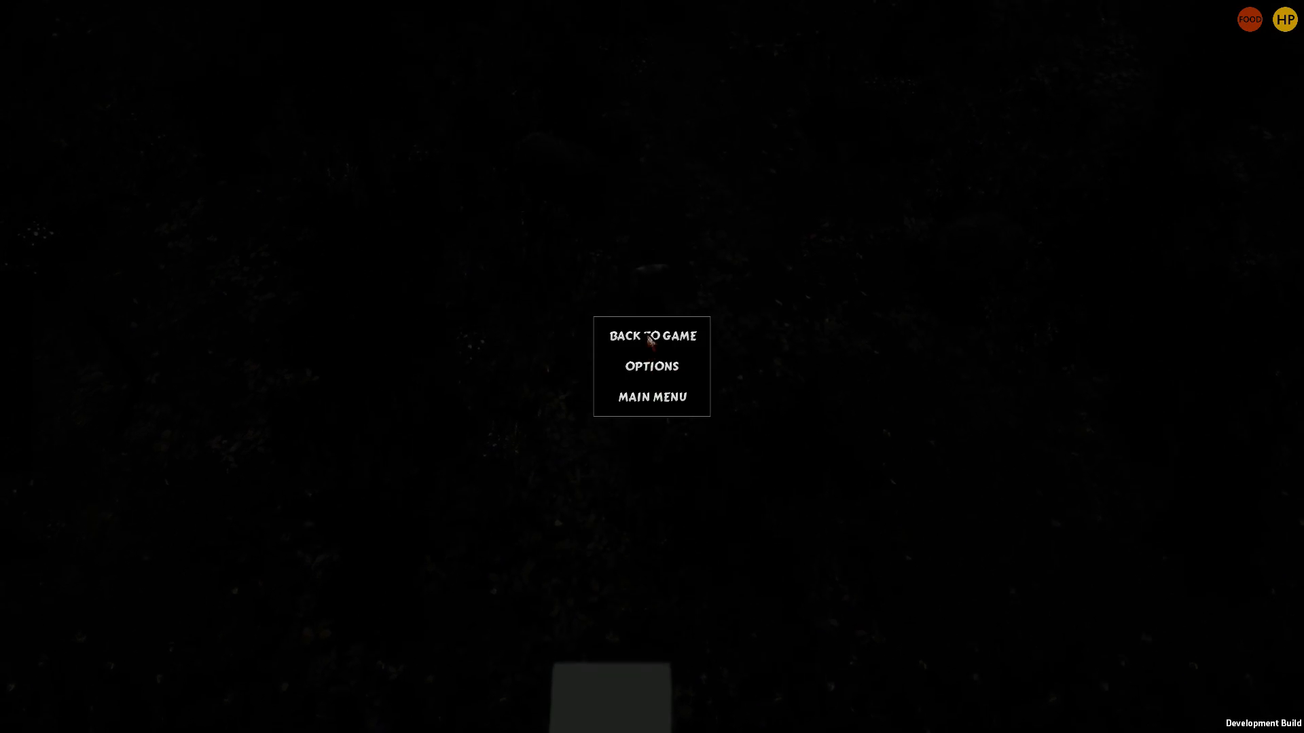
# Resume the game from the pause menu to return to the forest
pyautogui.click(652, 336)
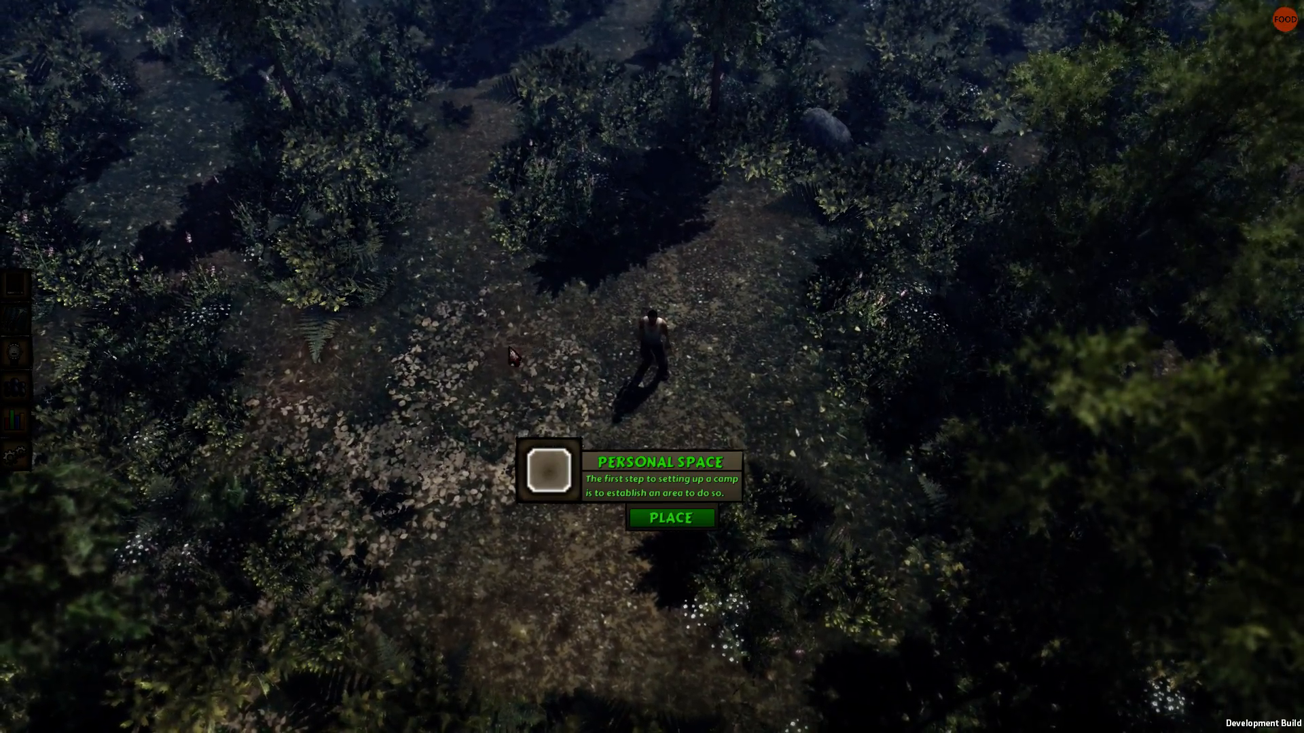
pyautogui.click(670, 518)
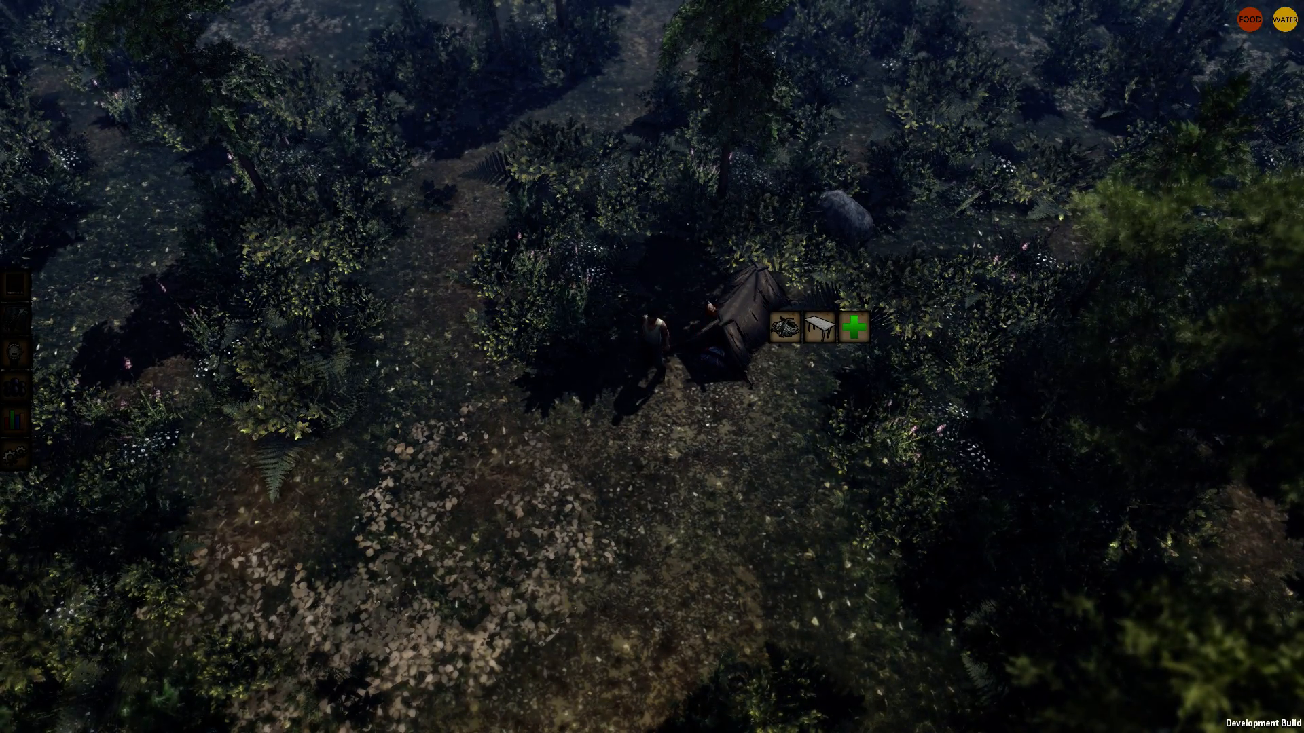
pyautogui.moveTo(818, 326)
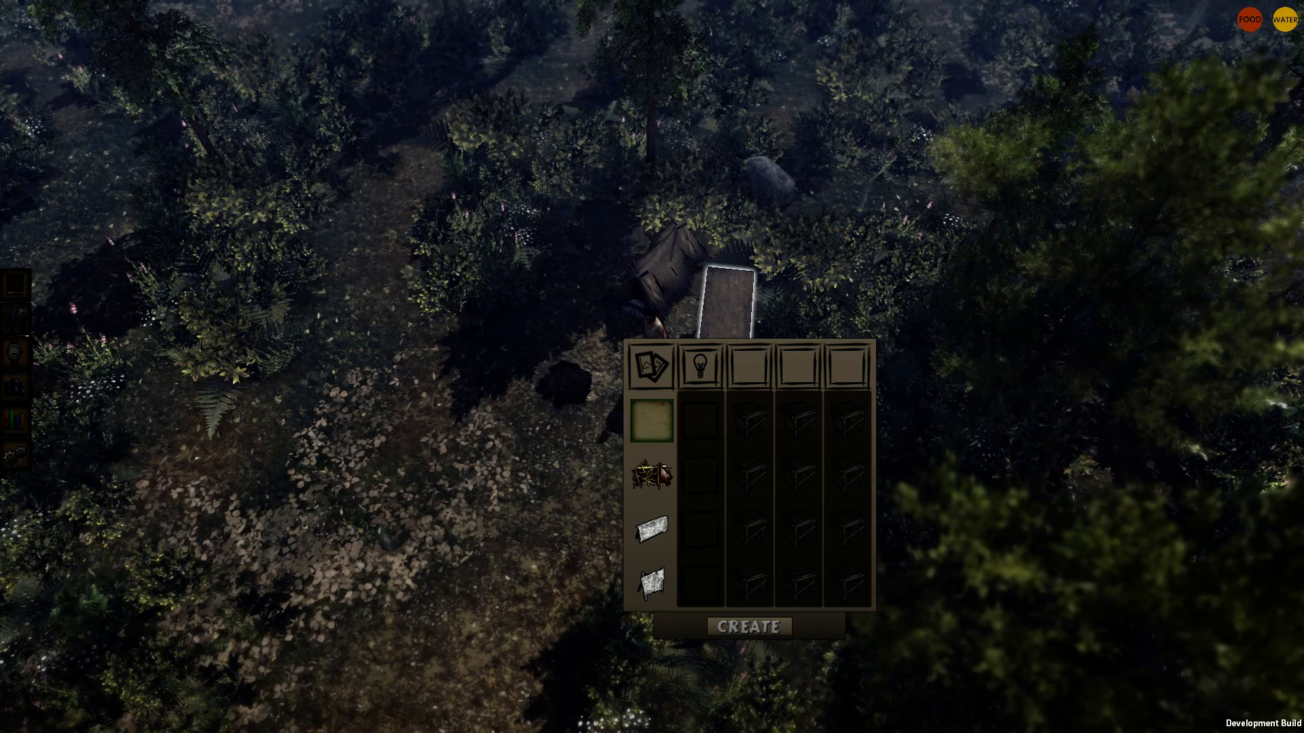
pyautogui.click(651, 530)
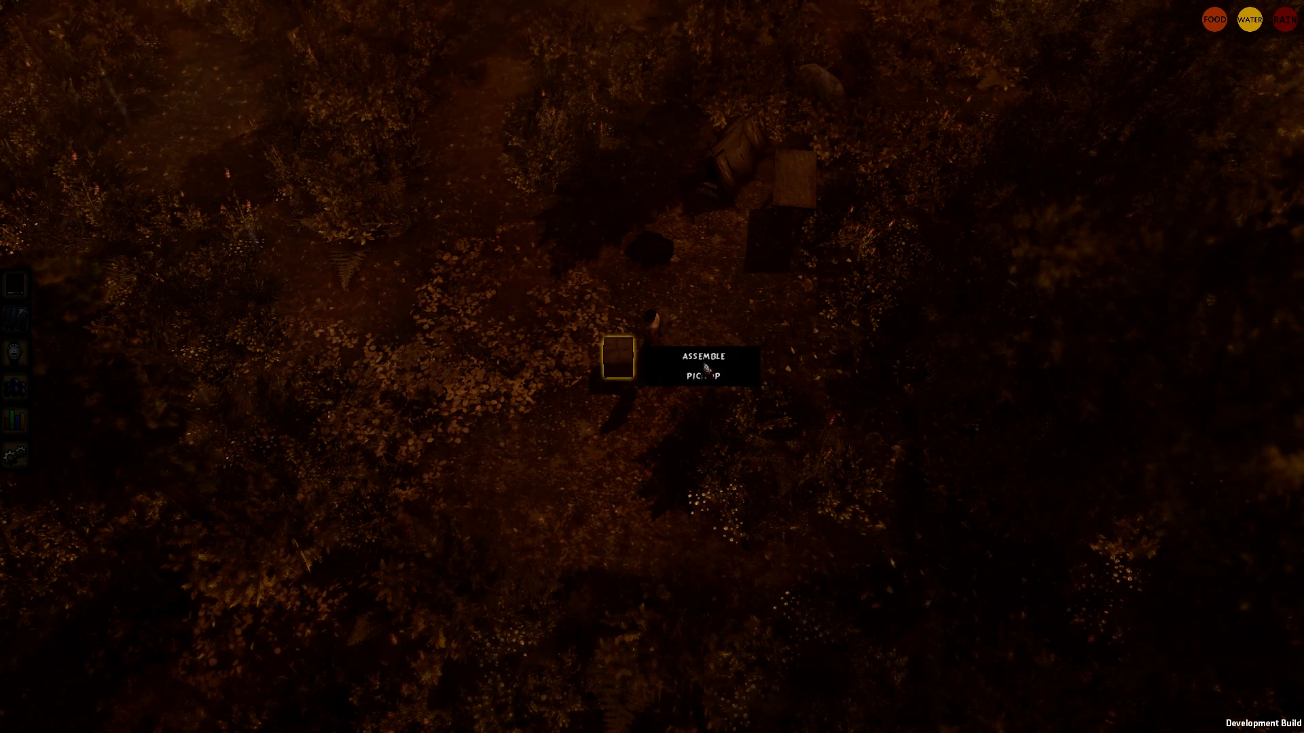
# Start assembling the crafted box so its placement preview appears inside the camp ring
pyautogui.click(703, 356)
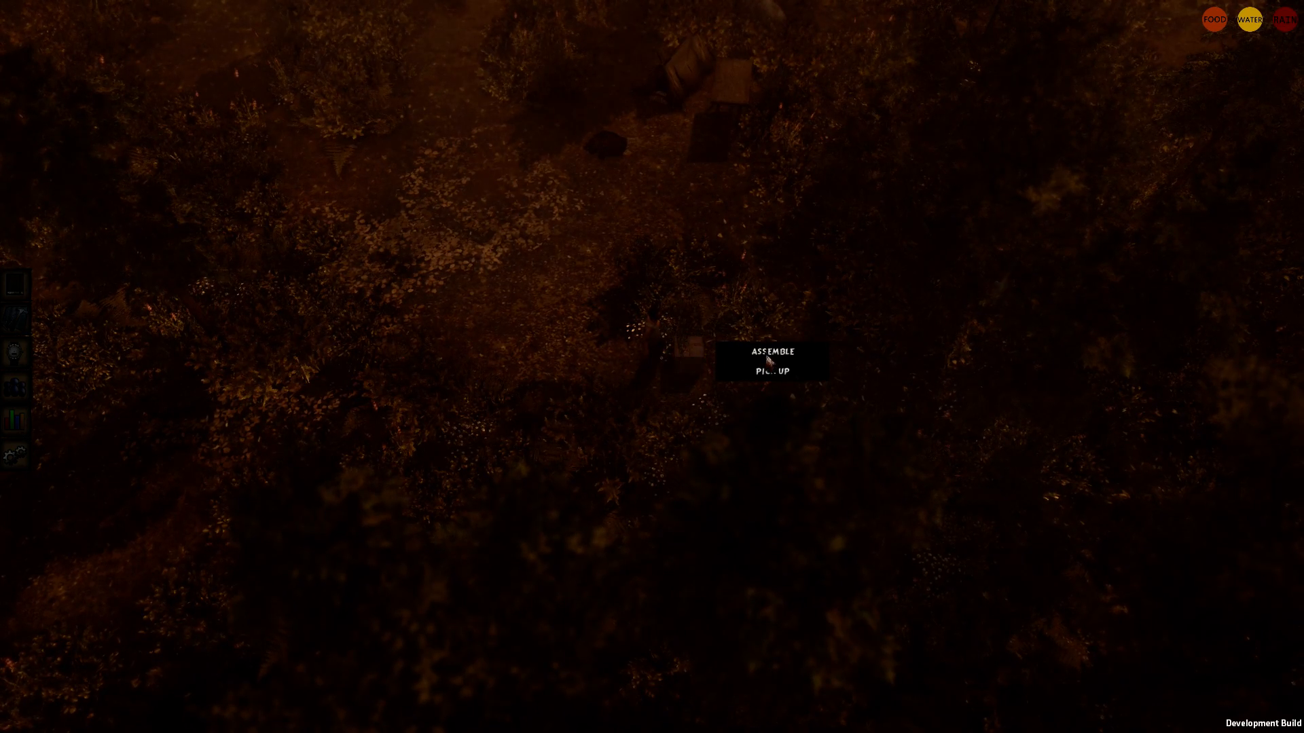
pyautogui.click(771, 351)
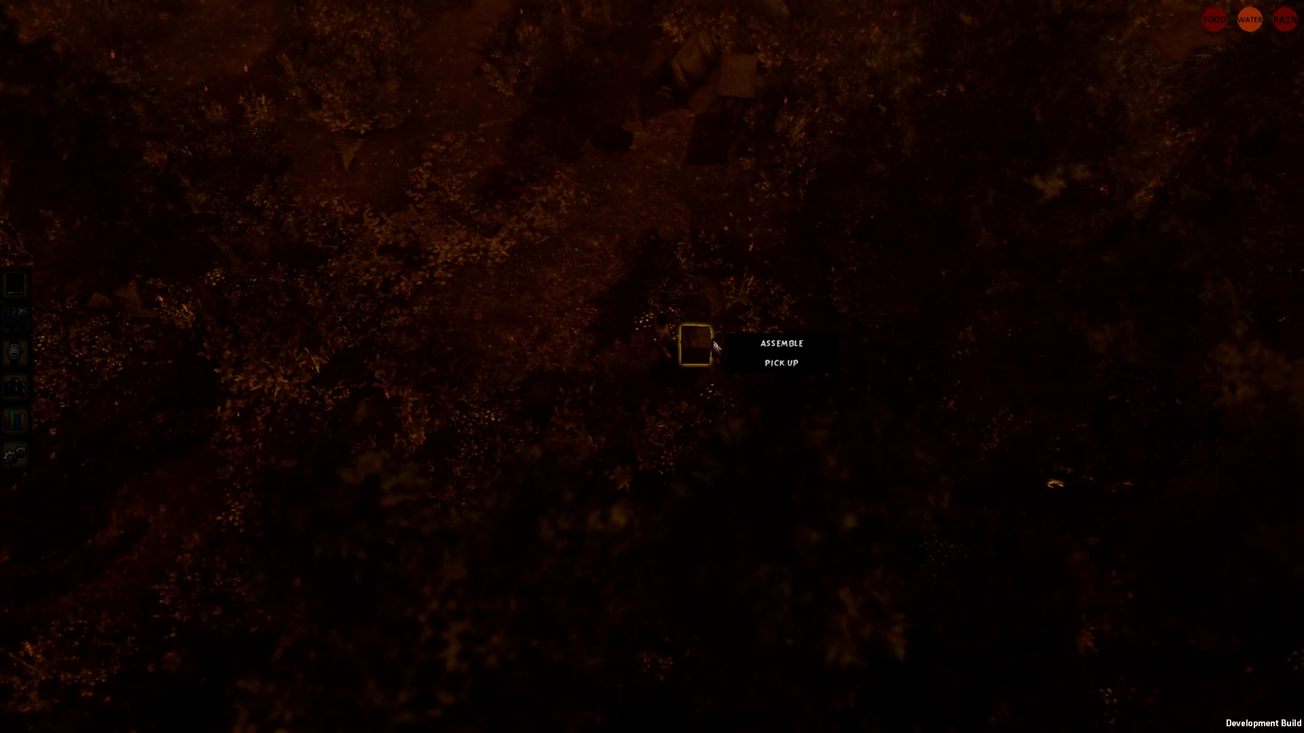
pyautogui.click(780, 342)
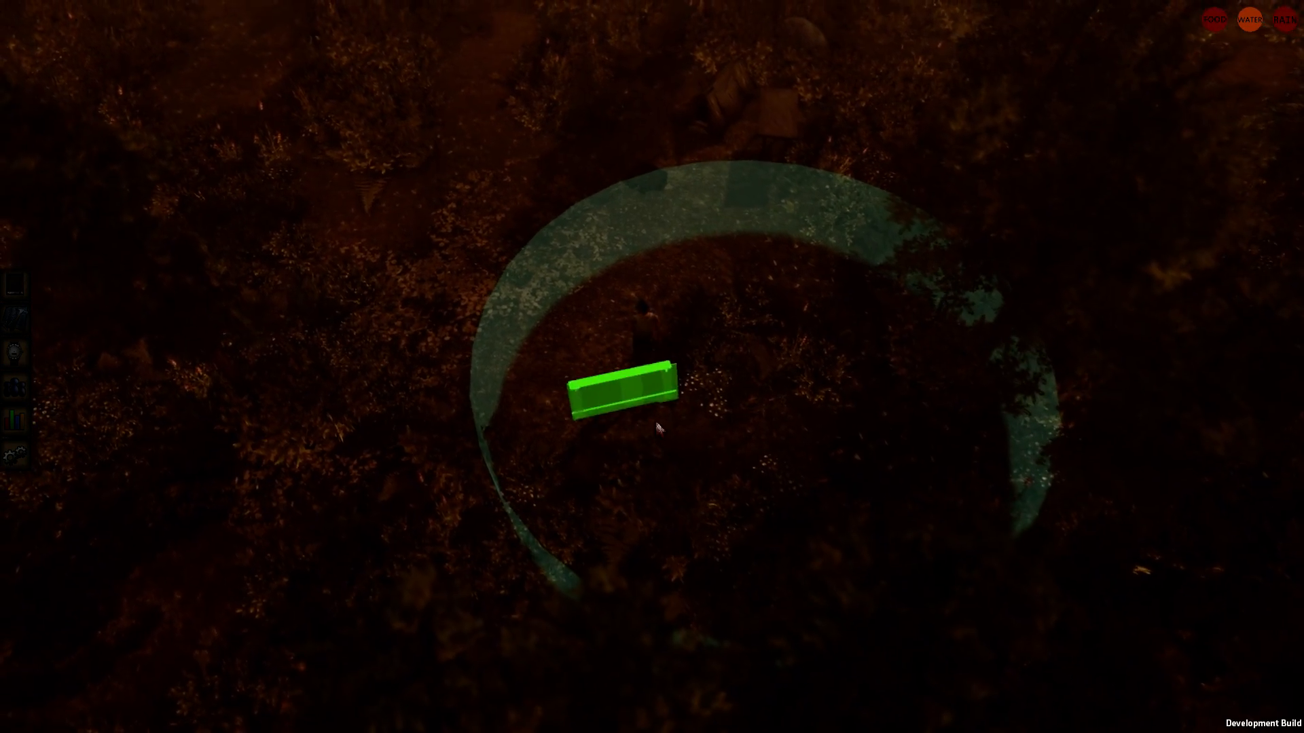